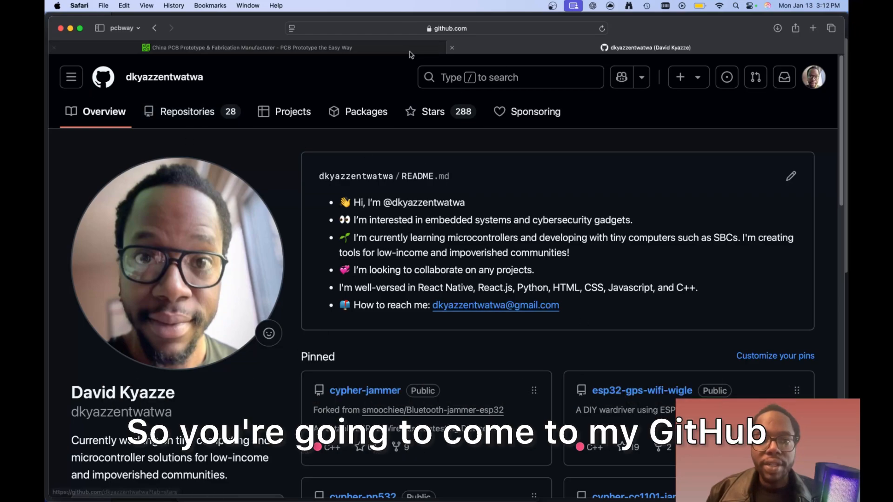
Step: Navigate from Repositories into the cypherbox repository's hardware folder with the Gerber zip and schematic
{"action": "left_click", "coordinate": [447, 28]}
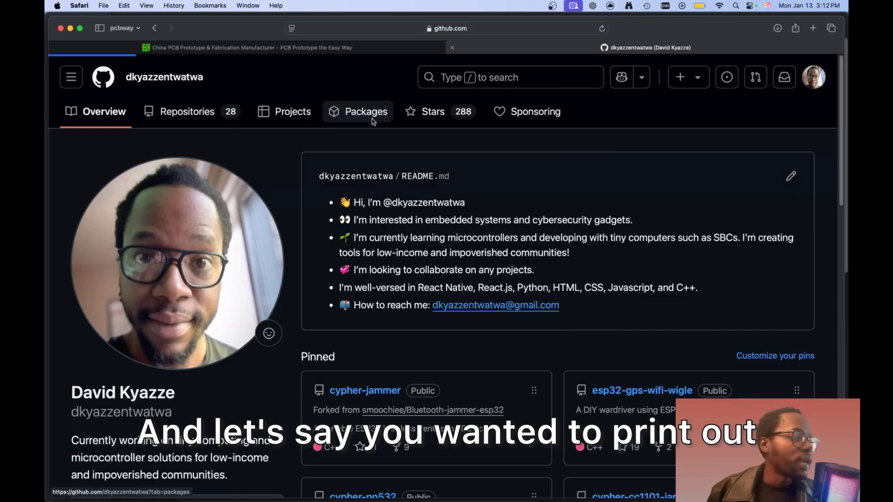
{"action": "left_click", "coordinate": [187, 110]}
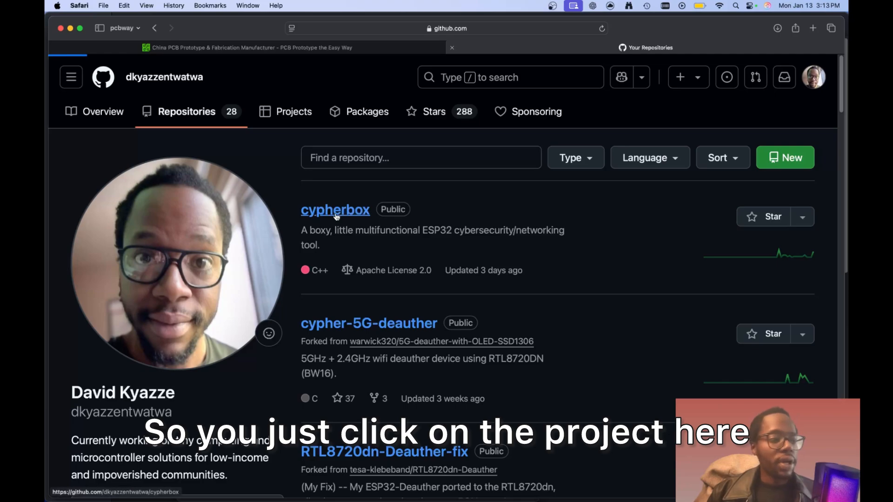
{"action": "left_click", "coordinate": [334, 209]}
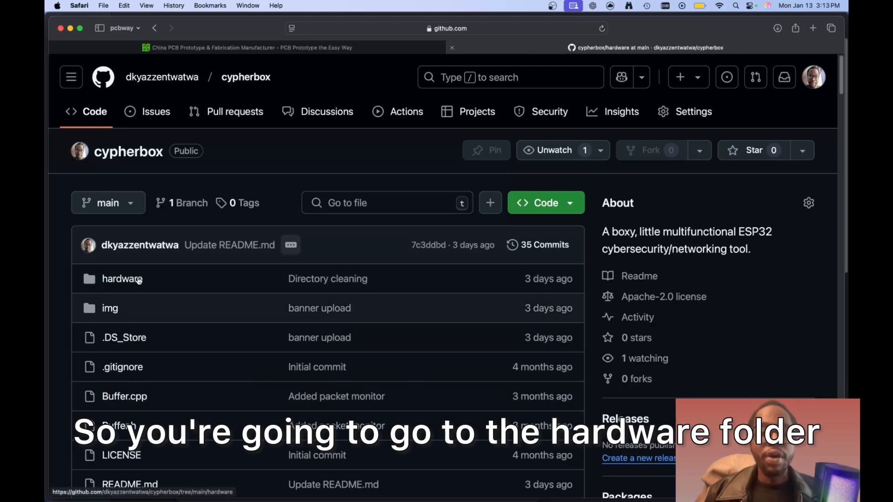
{"action": "left_click", "coordinate": [121, 278]}
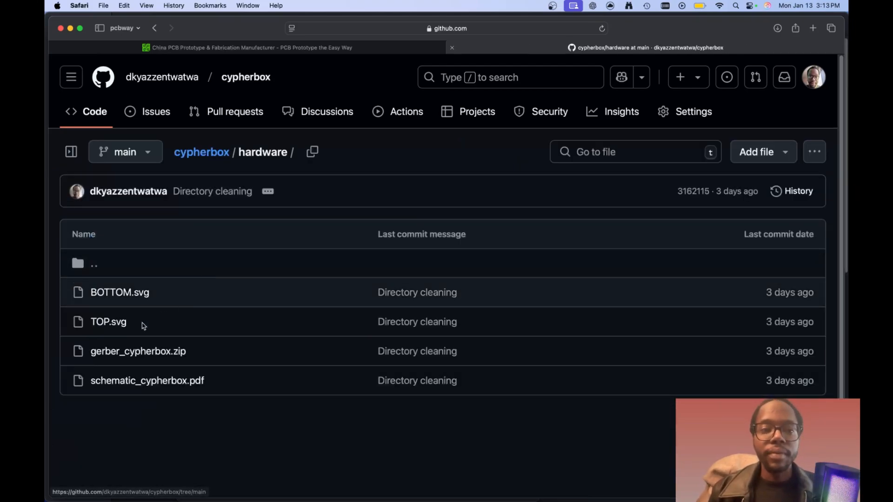
{"action": "mouse_move", "coordinate": [260, 484]}
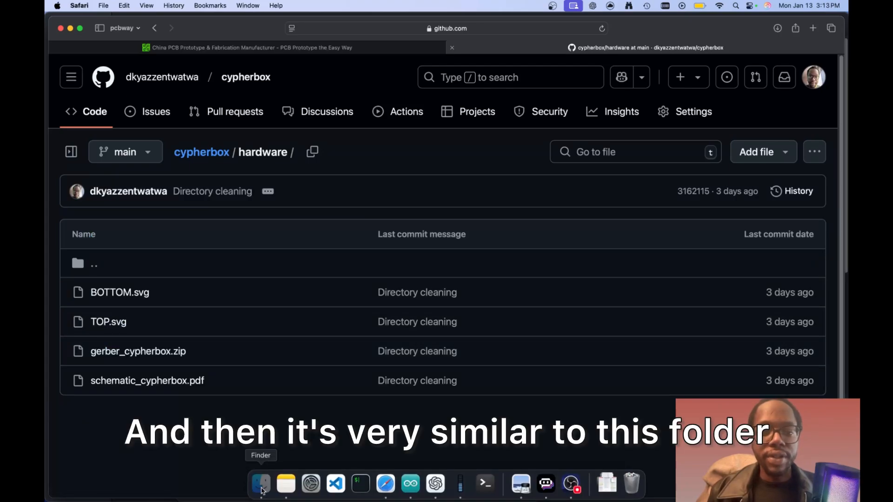
Step: View the local cypherbox files in Finder and bring up the schematic PDF for comparison
{"action": "left_click", "coordinate": [260, 483]}
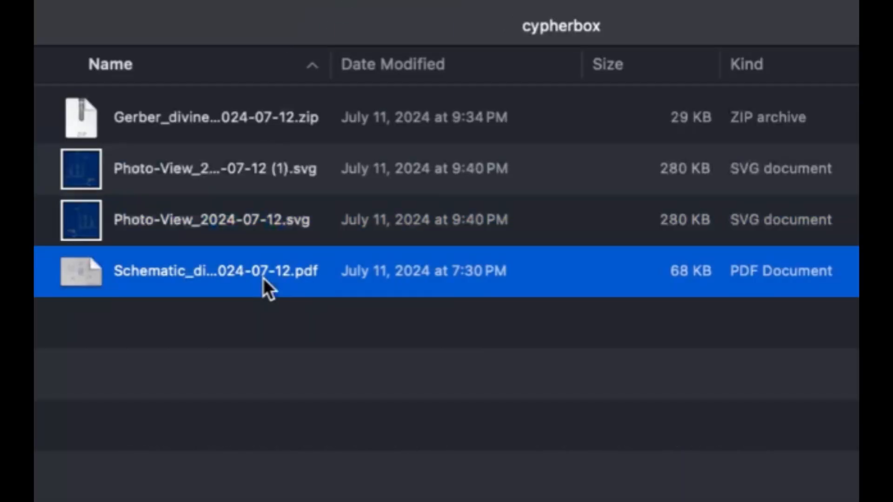
{"action": "double_click", "coordinate": [215, 271]}
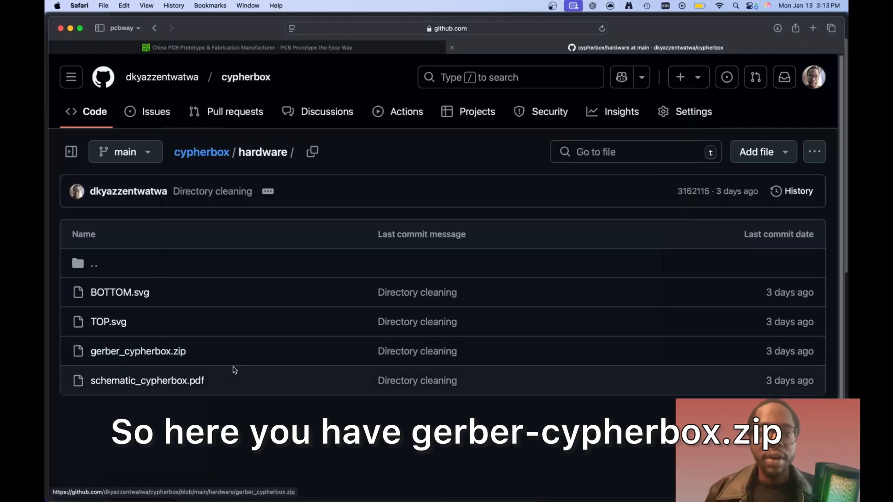
{"action": "mouse_move", "coordinate": [138, 351]}
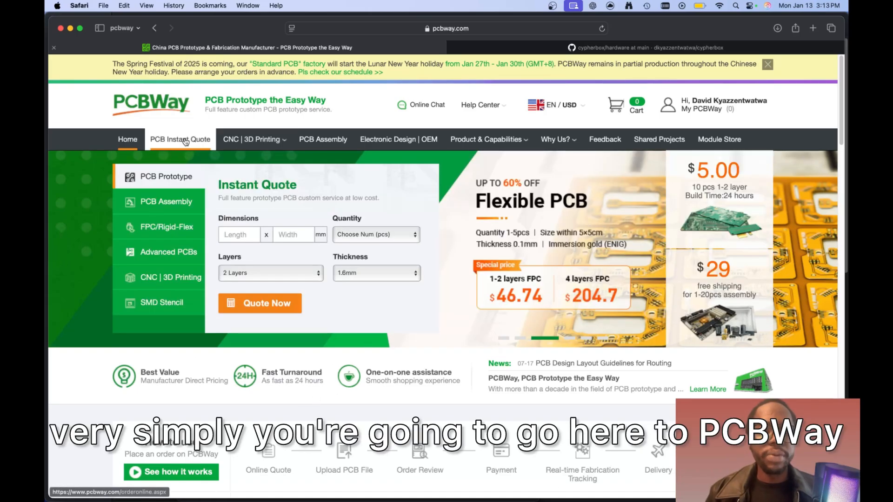
{"action": "left_click", "coordinate": [485, 139]}
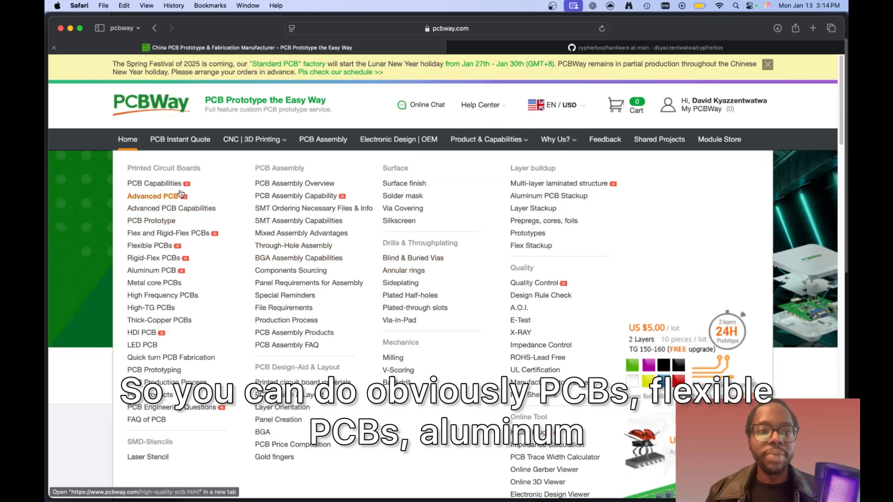
{"action": "mouse_move", "coordinate": [154, 270]}
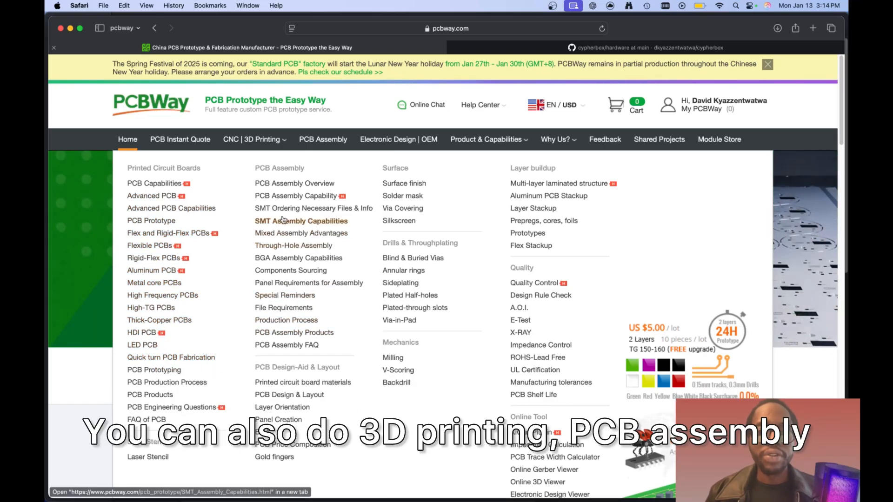
{"action": "mouse_move", "coordinate": [295, 188]}
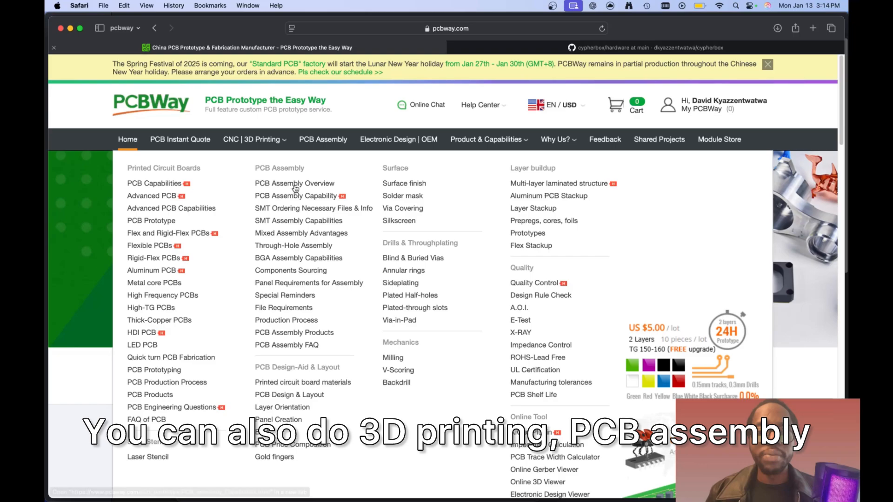
{"action": "mouse_move", "coordinate": [296, 215]}
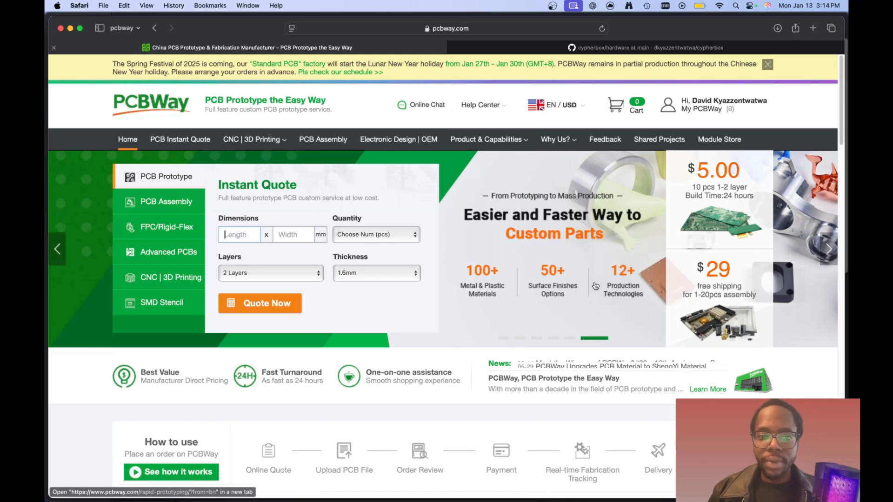
Step: Quote a 50 × 30 mm board at quantity 5, landing on the online specification page
{"action": "type", "text": "50"}
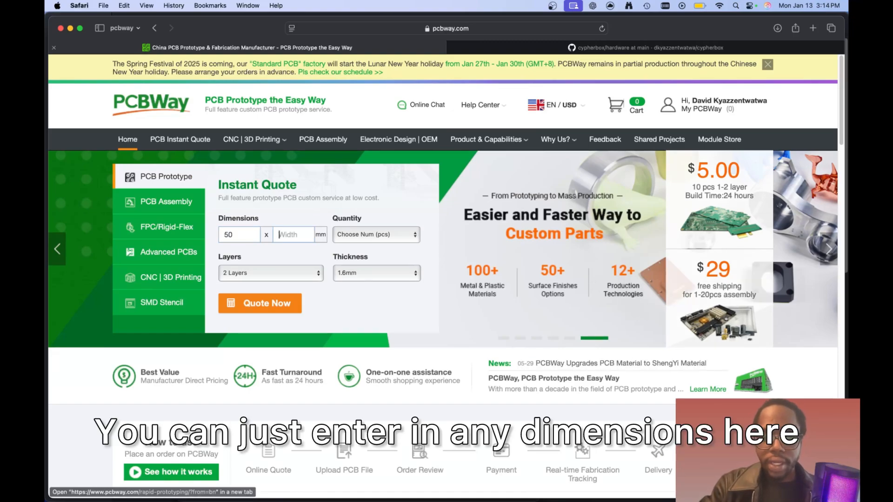
{"action": "type", "text": "30"}
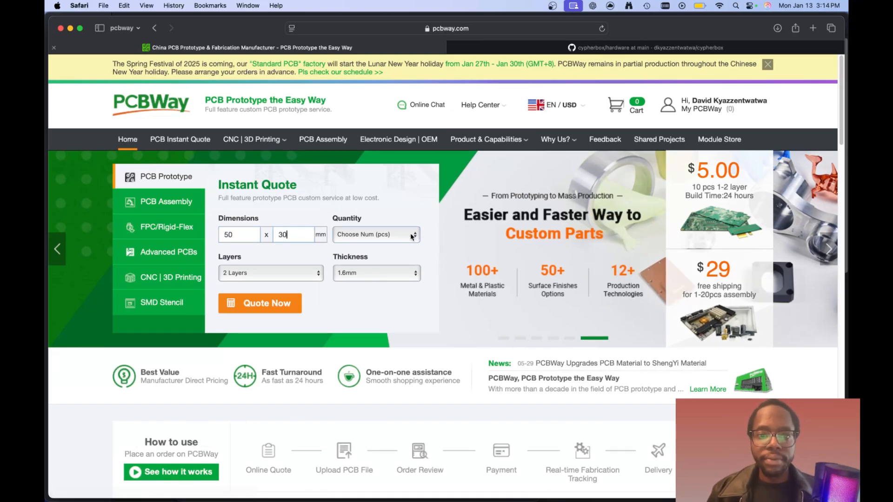
{"action": "left_click", "coordinate": [375, 234]}
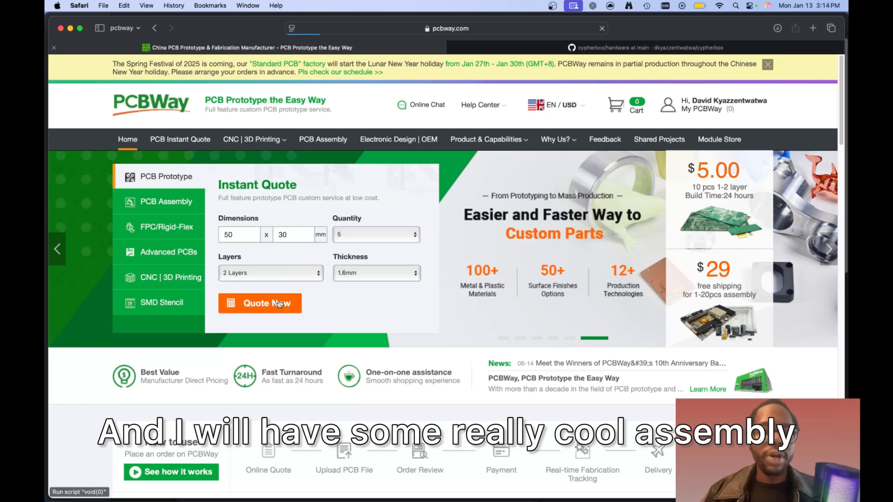
{"action": "left_click", "coordinate": [259, 303]}
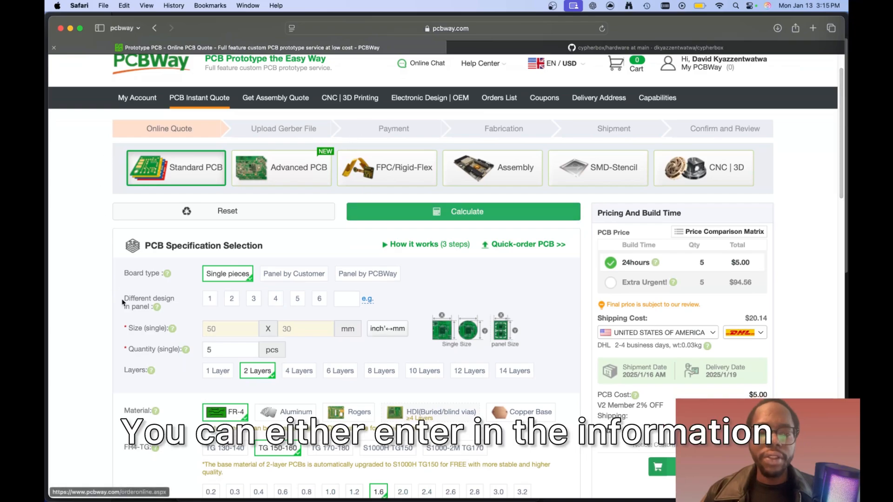
{"action": "mouse_move", "coordinate": [498, 257]}
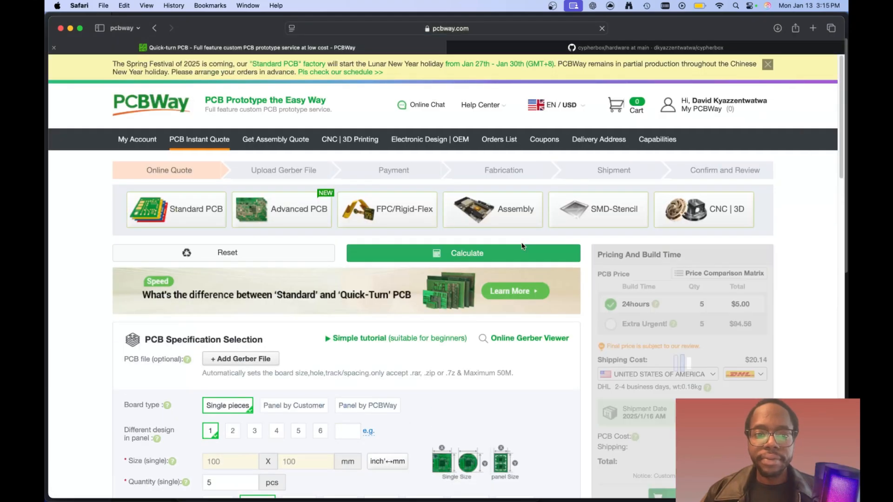
Step: Take the quick-order guided tour and scroll down to the PCB specification form
{"action": "scroll", "scroll_direction": "down", "scroll_amount": 3}
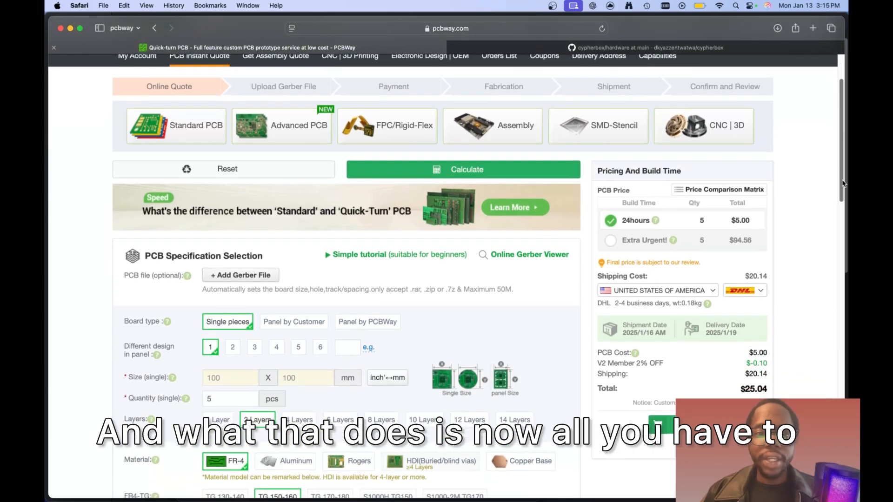
{"action": "scroll", "scroll_direction": "down", "scroll_amount": 3}
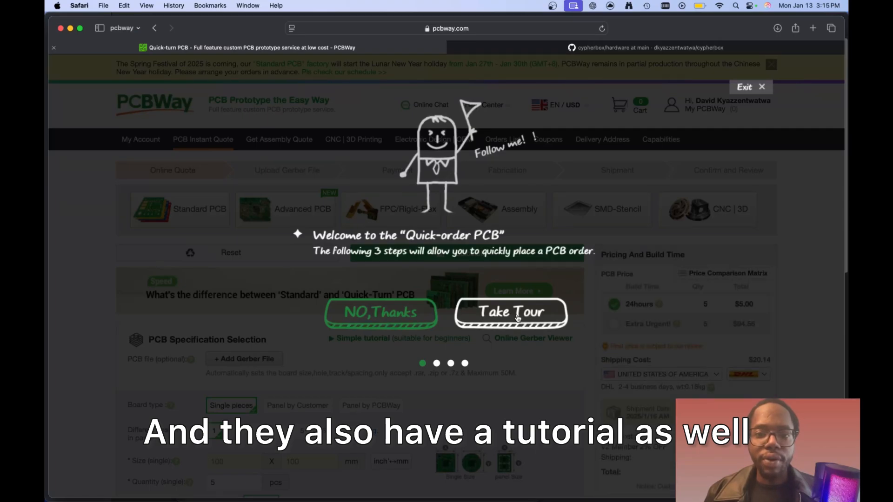
{"action": "left_click", "coordinate": [510, 313]}
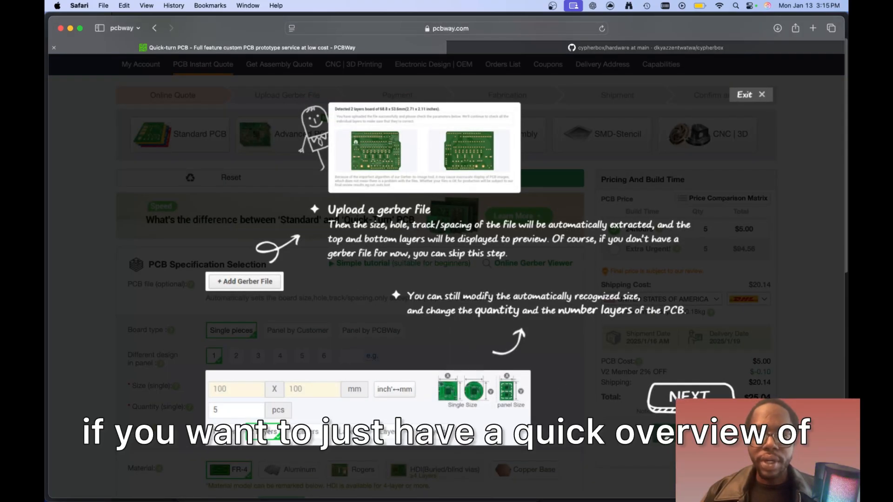
{"action": "scroll", "scroll_direction": "down", "scroll_amount": 3}
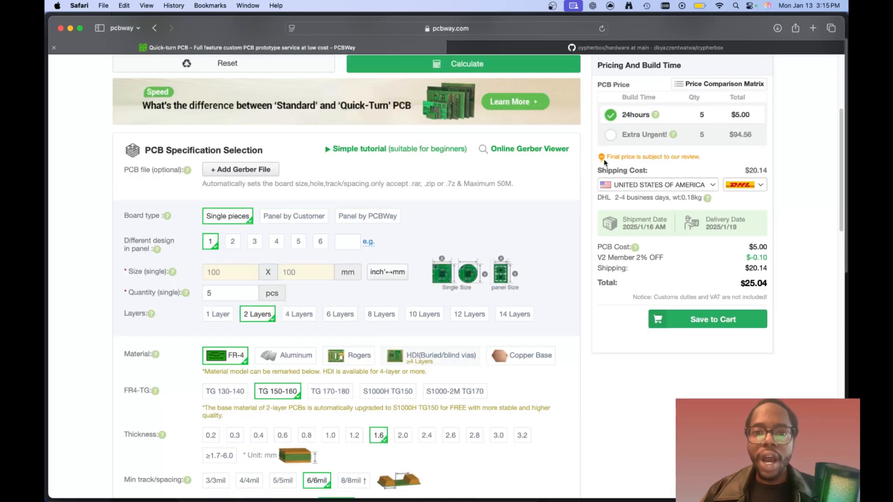
{"action": "scroll", "scroll_direction": "down", "scroll_amount": 3}
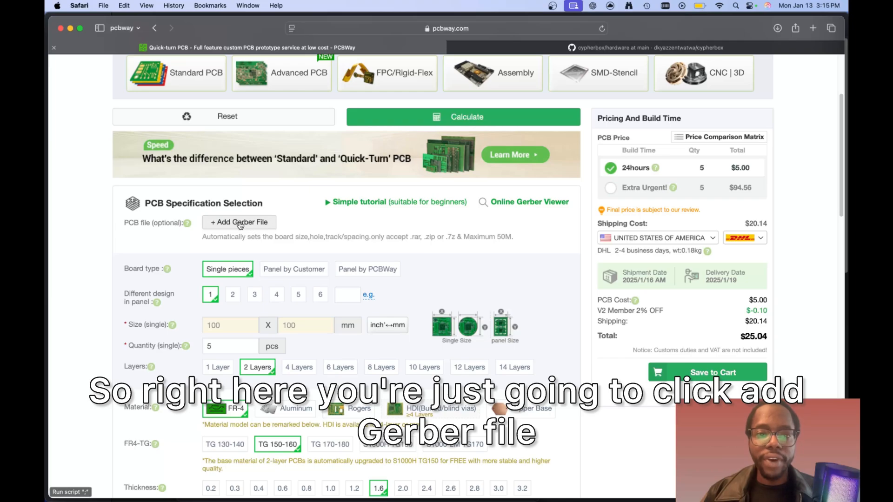
Step: Upload the Gerber zip so PCBWay detects a 2-layer 94.5 × 94.6 mm board
{"action": "left_click", "coordinate": [239, 222]}
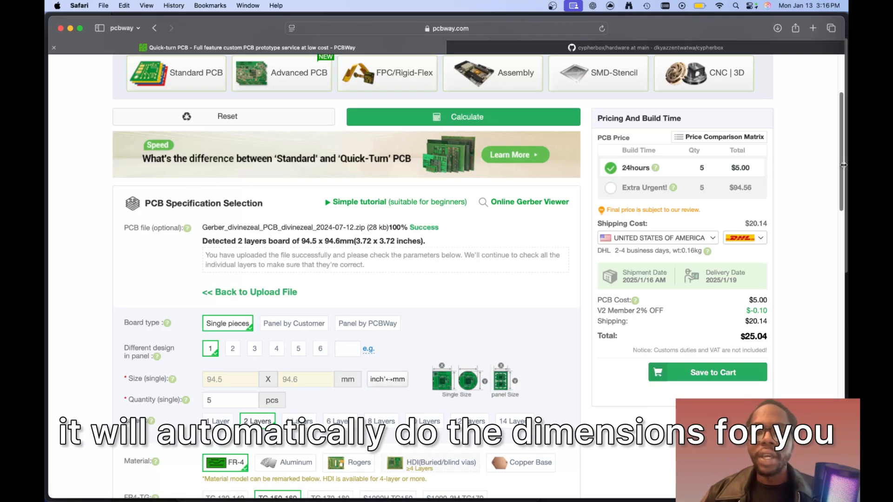
{"action": "scroll", "scroll_direction": "down", "scroll_amount": 3}
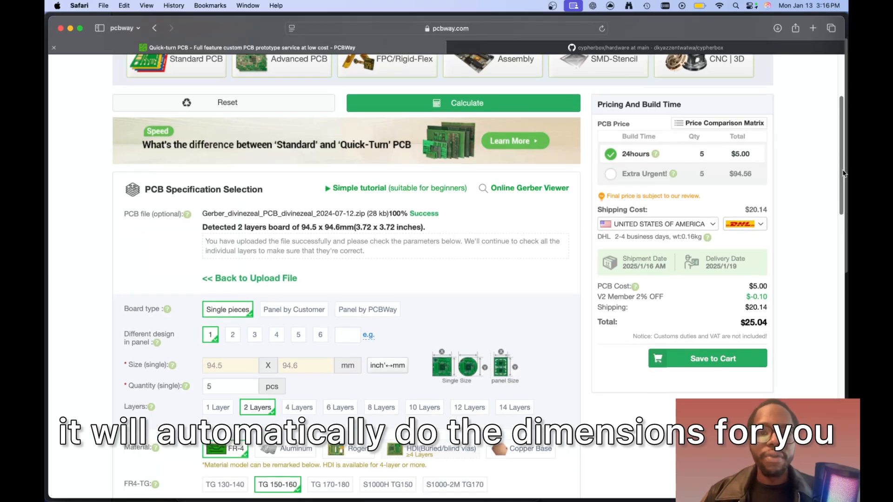
{"action": "scroll", "scroll_direction": "down", "scroll_amount": 3}
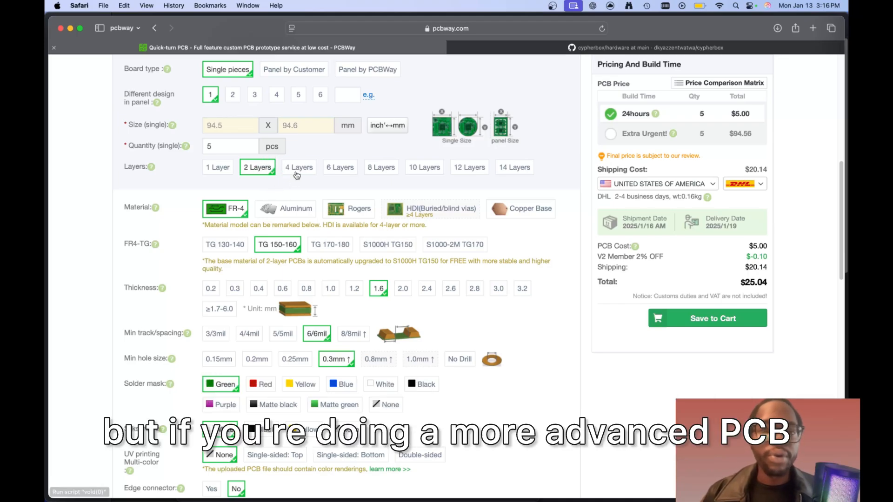
{"action": "mouse_move", "coordinate": [369, 159]}
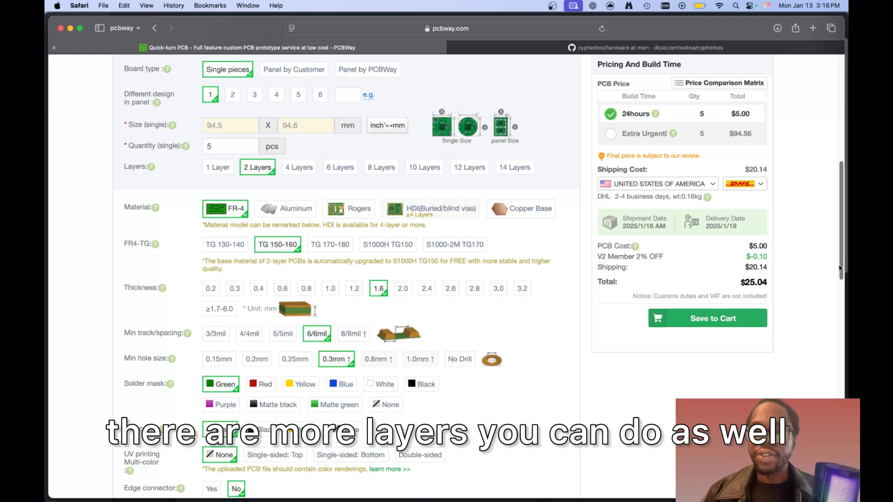
Step: Try yellow, purple, matte black, red and blue solder masks, then return to green at $25.04
{"action": "scroll", "scroll_direction": "down", "scroll_amount": 3}
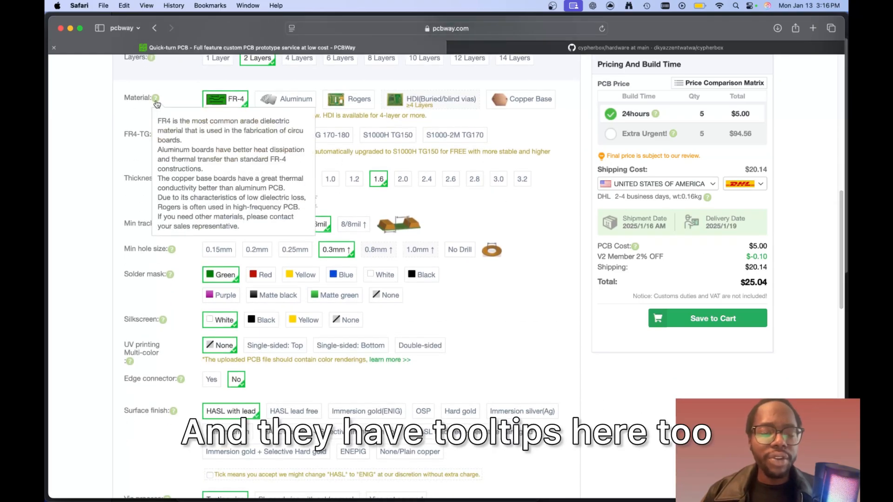
{"action": "mouse_move", "coordinate": [156, 138]}
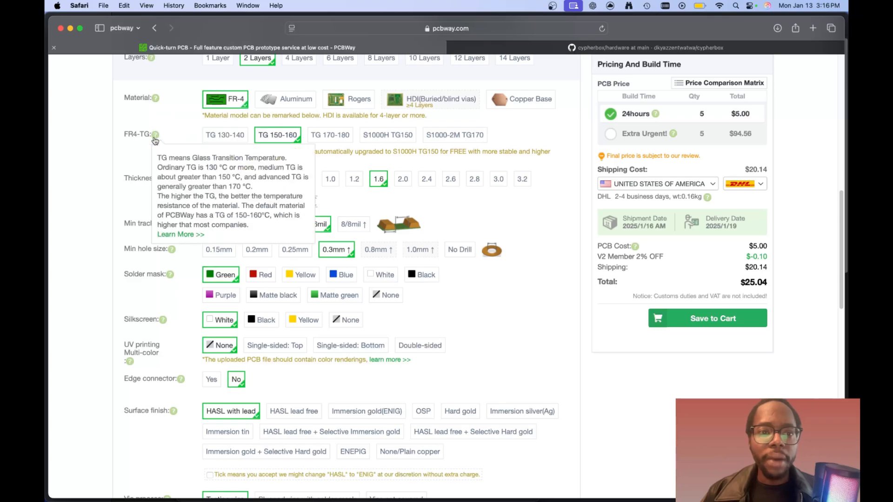
{"action": "mouse_move", "coordinate": [188, 223]}
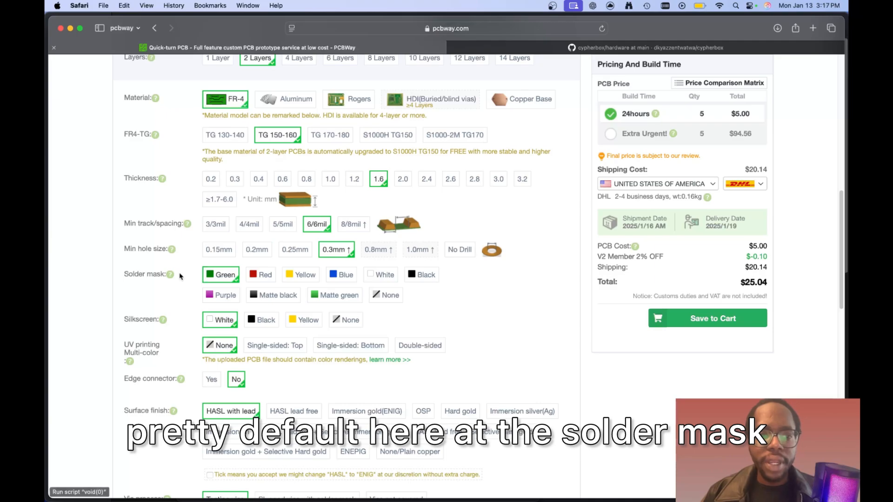
{"action": "scroll", "scroll_direction": "down", "scroll_amount": 3}
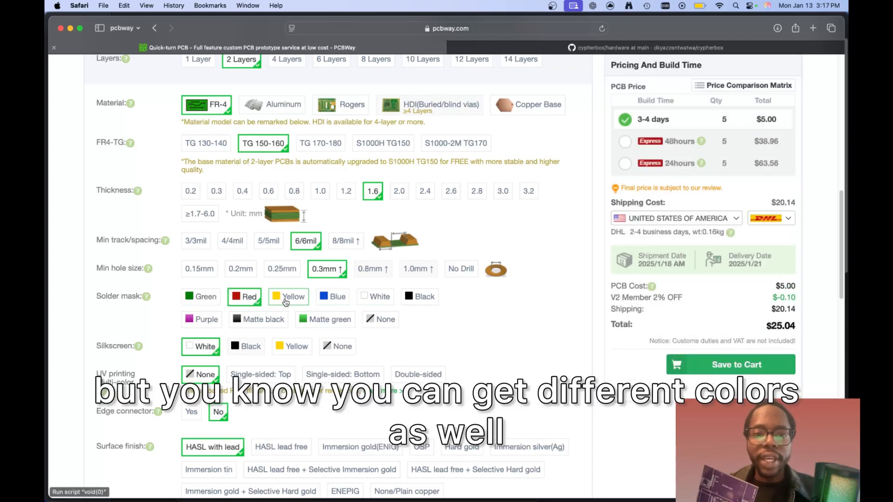
{"action": "left_click", "coordinate": [287, 296]}
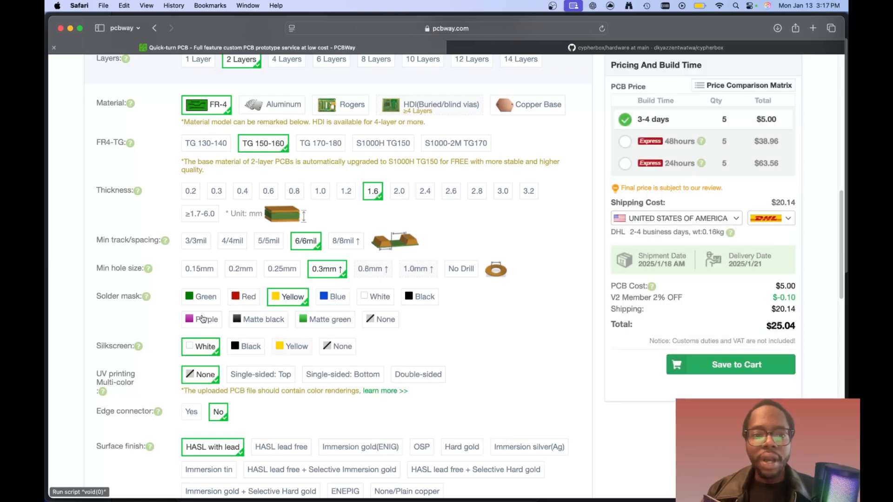
{"action": "left_click", "coordinate": [203, 318]}
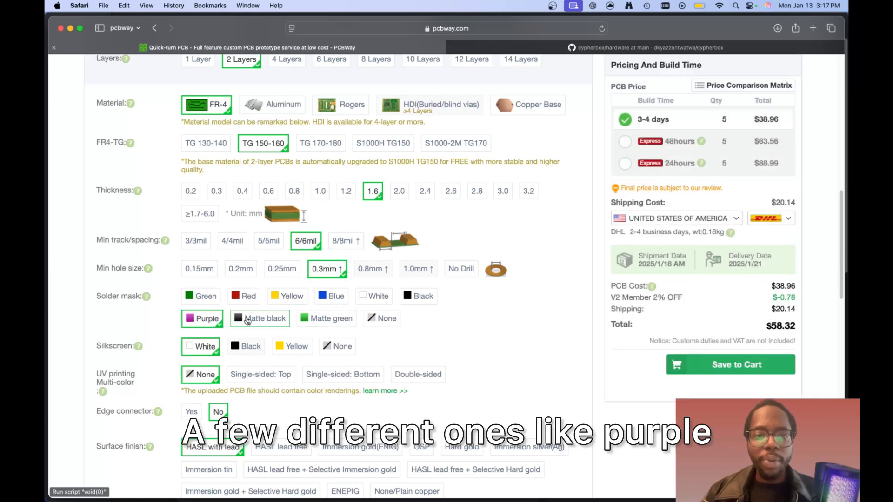
{"action": "left_click", "coordinate": [260, 318]}
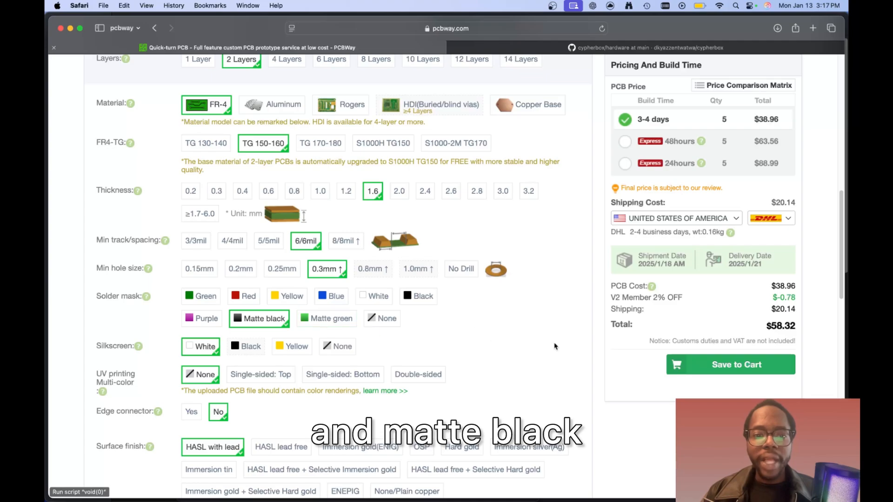
{"action": "mouse_move", "coordinate": [199, 286]}
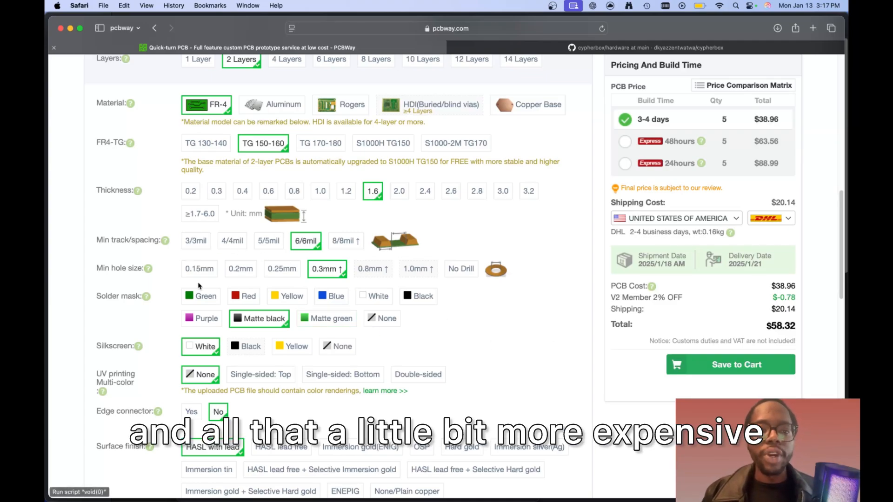
{"action": "left_click", "coordinate": [206, 295]}
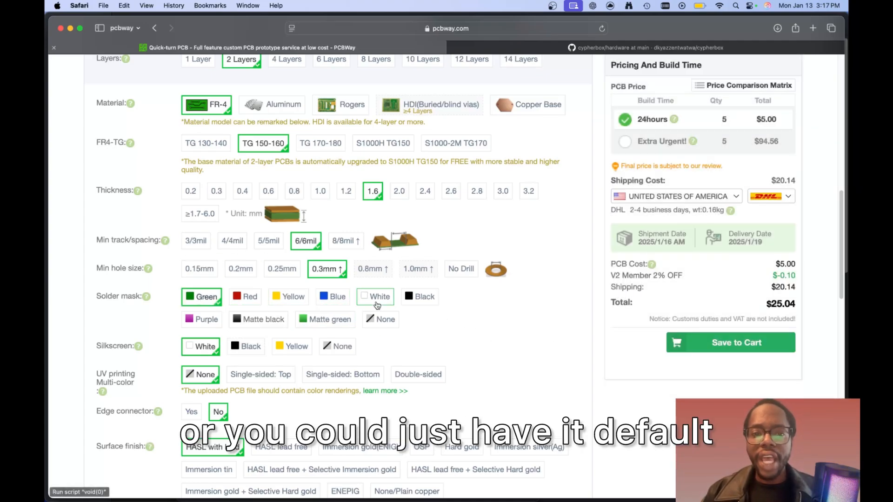
{"action": "left_click", "coordinate": [244, 295]}
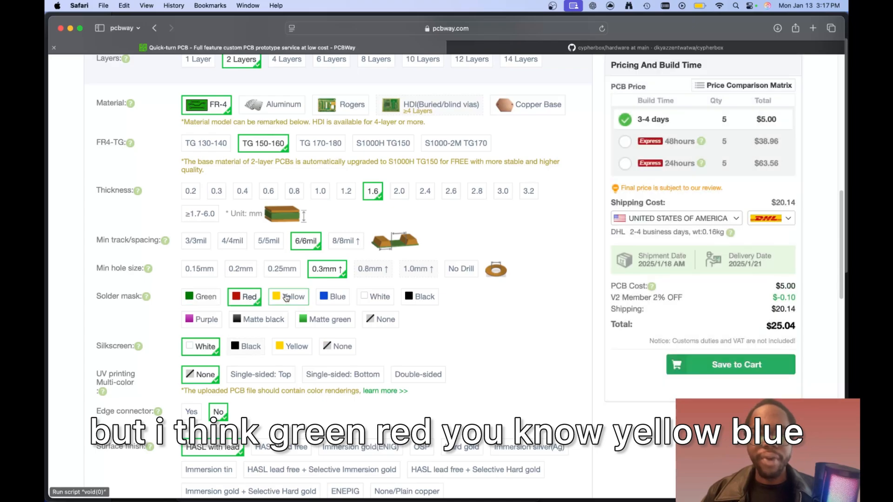
{"action": "left_click", "coordinate": [332, 296]}
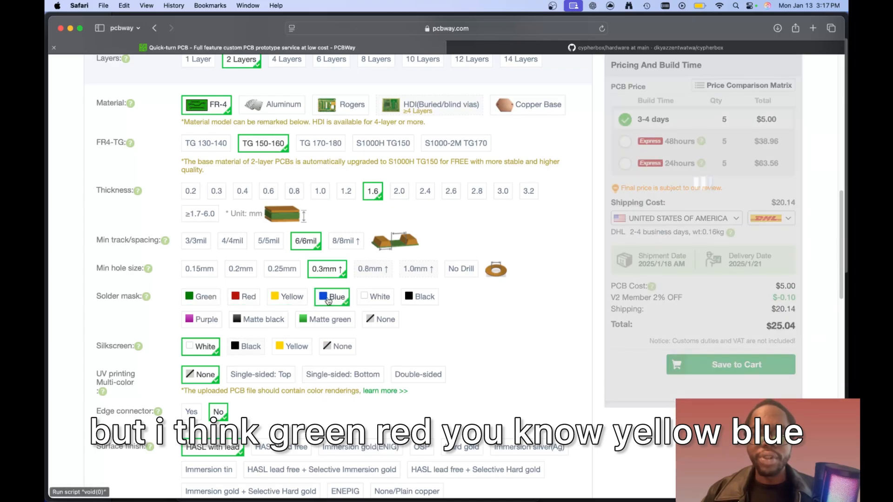
{"action": "left_click", "coordinate": [425, 295]}
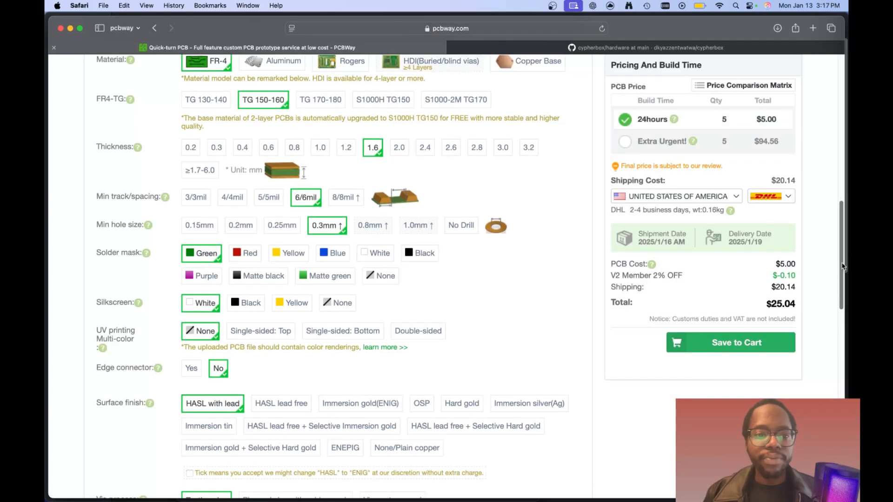
{"action": "scroll", "scroll_direction": "down", "scroll_amount": 3}
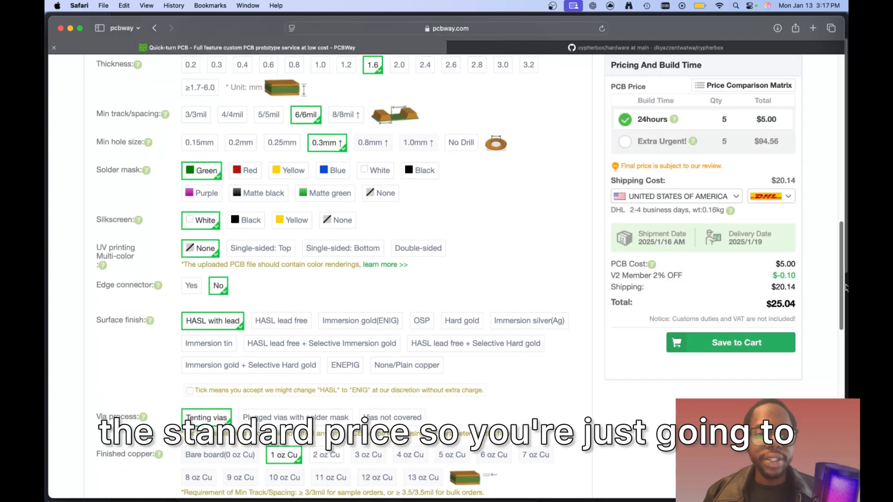
{"action": "scroll", "scroll_direction": "down", "scroll_amount": 3}
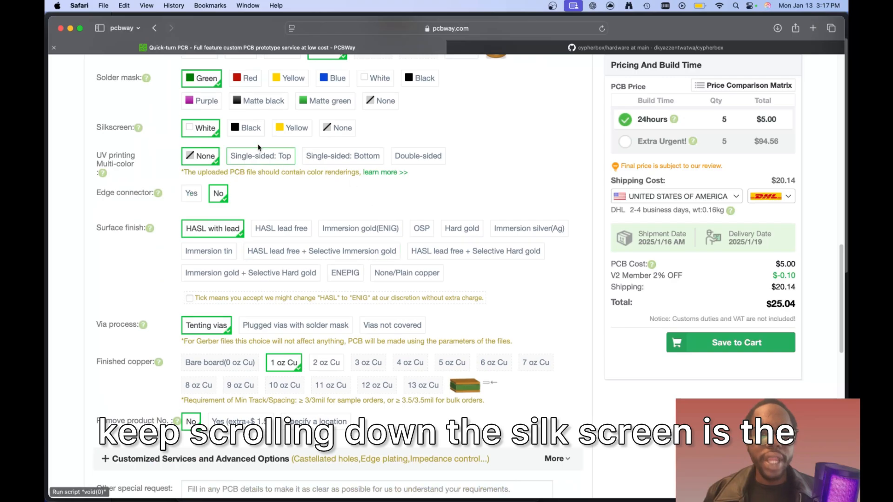
{"action": "mouse_move", "coordinate": [140, 127]}
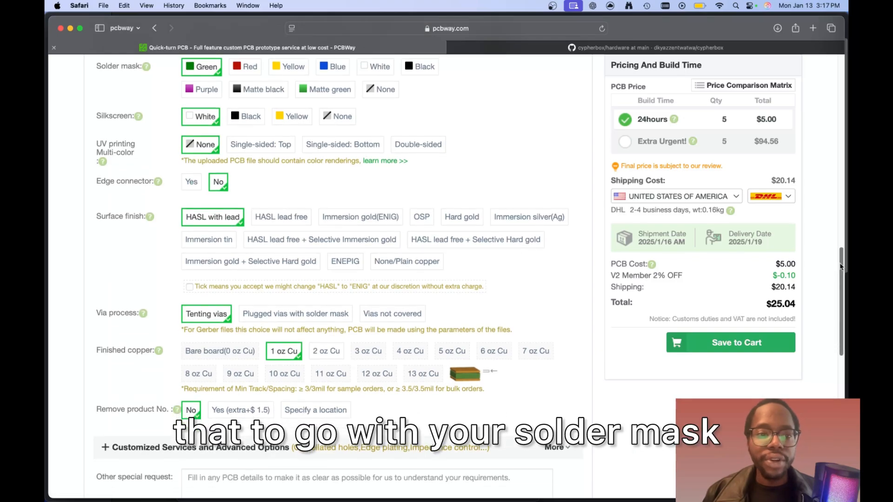
{"action": "scroll", "scroll_direction": "down", "scroll_amount": 3}
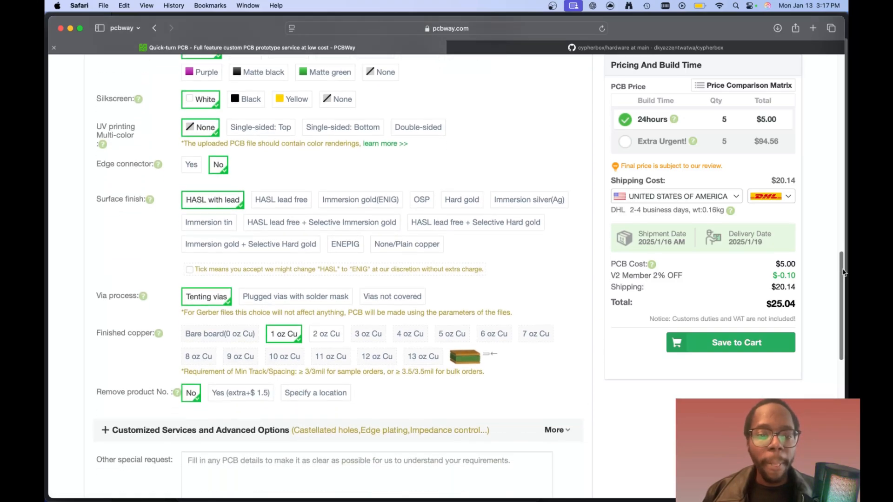
{"action": "scroll", "scroll_direction": "down", "scroll_amount": 3}
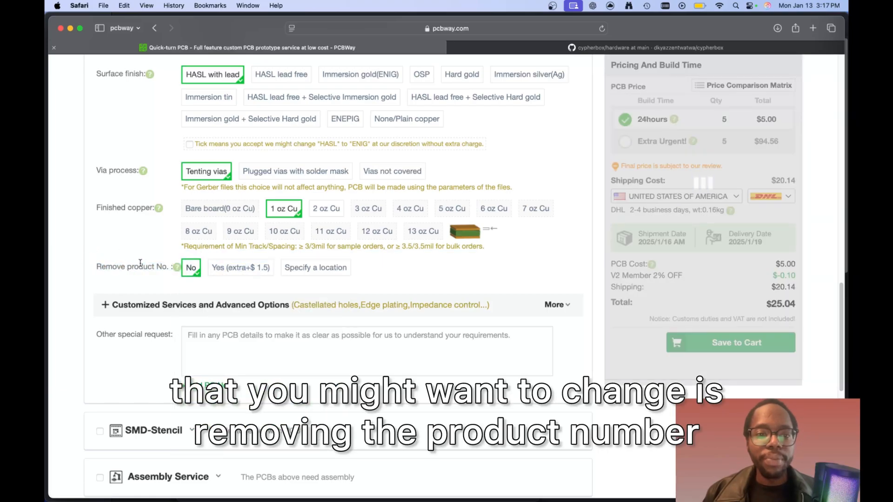
{"action": "mouse_move", "coordinate": [177, 268]}
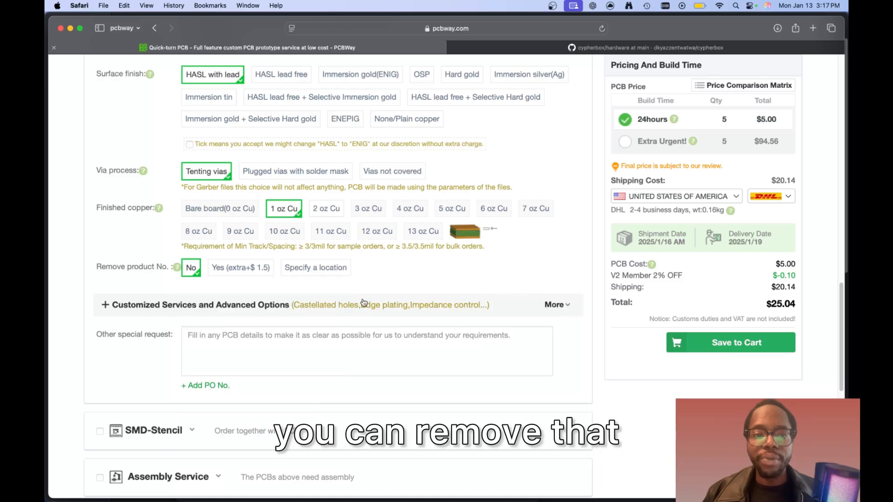
{"action": "left_click", "coordinate": [553, 305]}
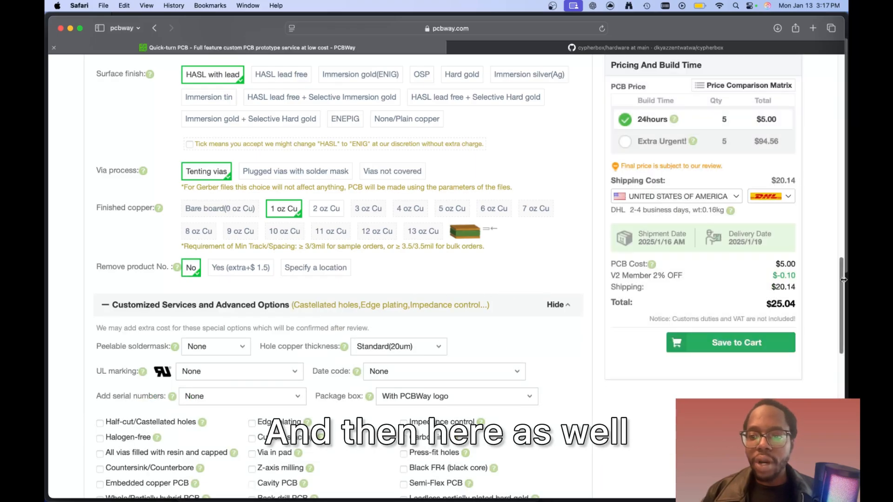
{"action": "scroll", "scroll_direction": "down", "scroll_amount": 3}
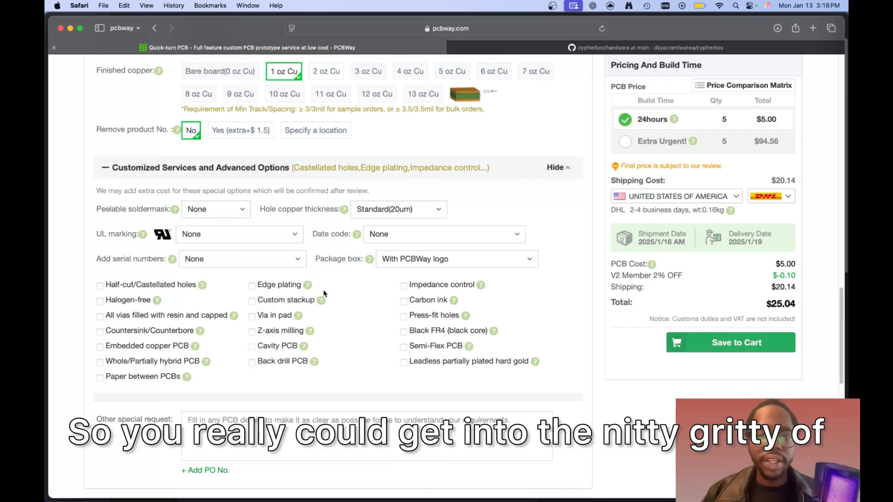
{"action": "left_click", "coordinate": [557, 168]}
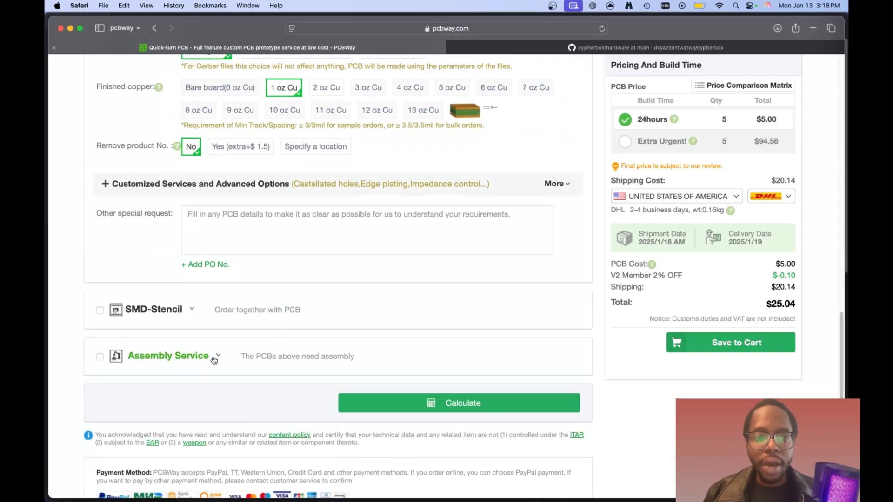
{"action": "left_click", "coordinate": [99, 356]}
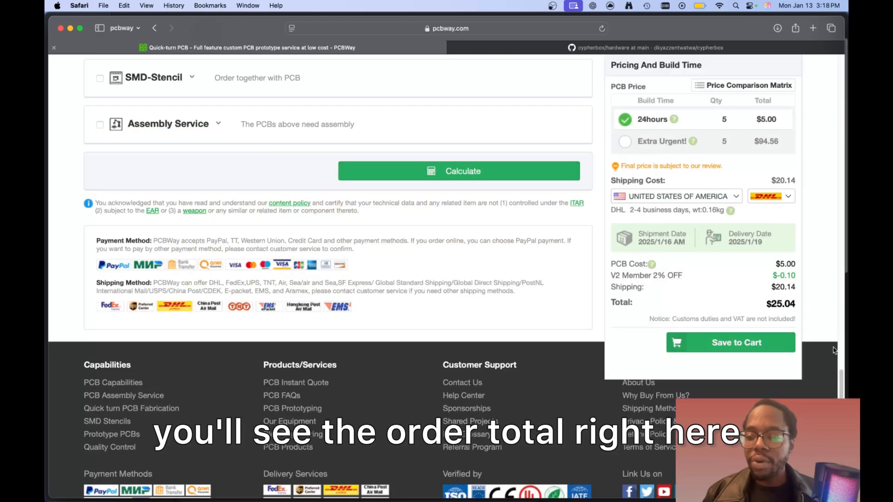
{"action": "scroll", "scroll_direction": "up", "scroll_amount": 3}
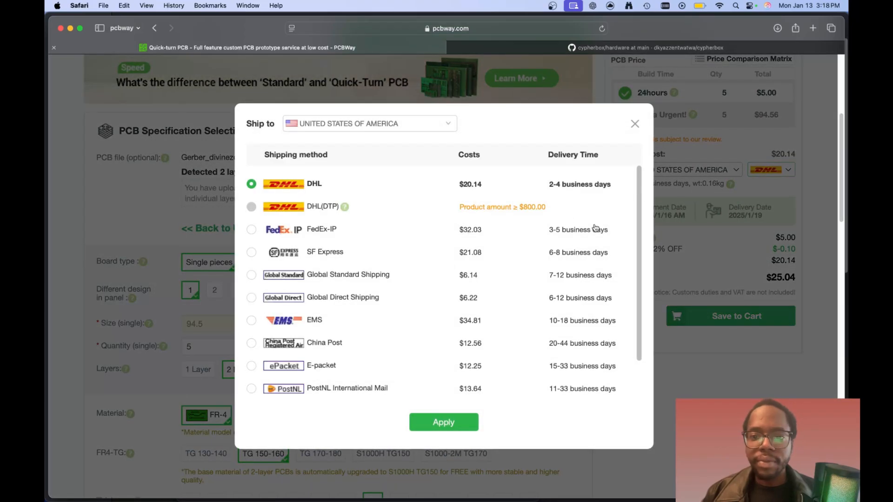
{"action": "mouse_move", "coordinate": [522, 337]}
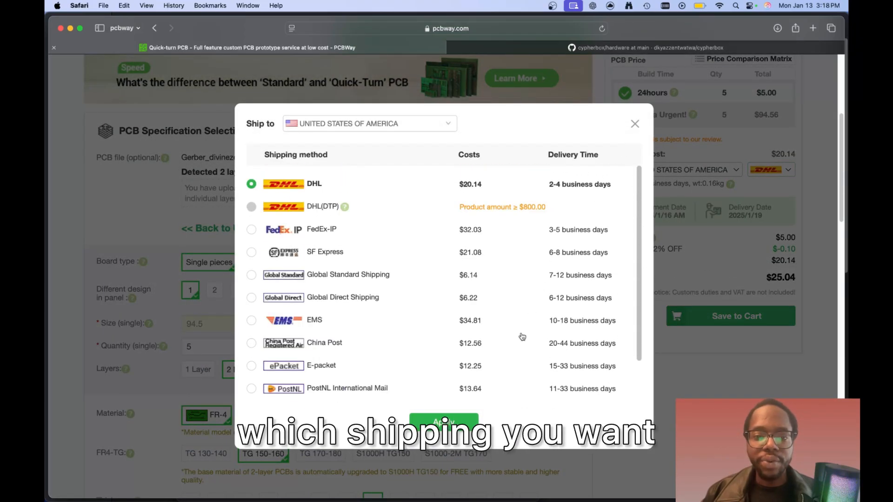
{"action": "left_click", "coordinate": [635, 124]}
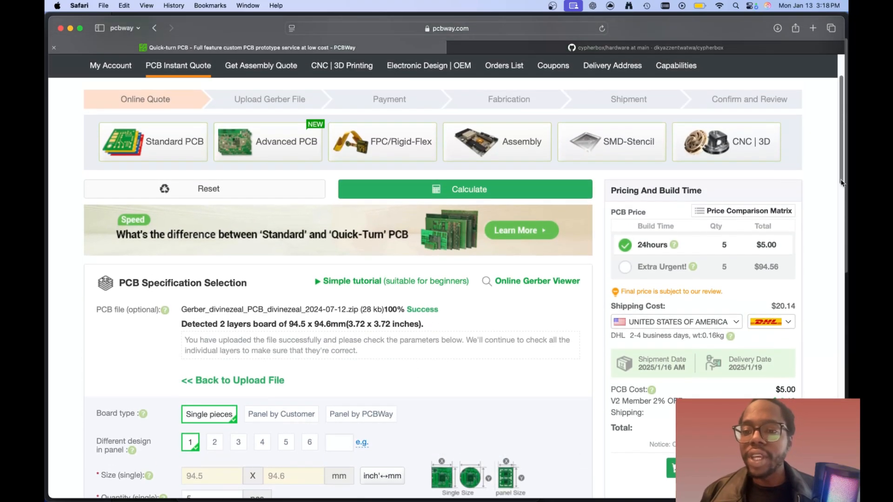
{"action": "scroll", "scroll_direction": "down", "scroll_amount": 3}
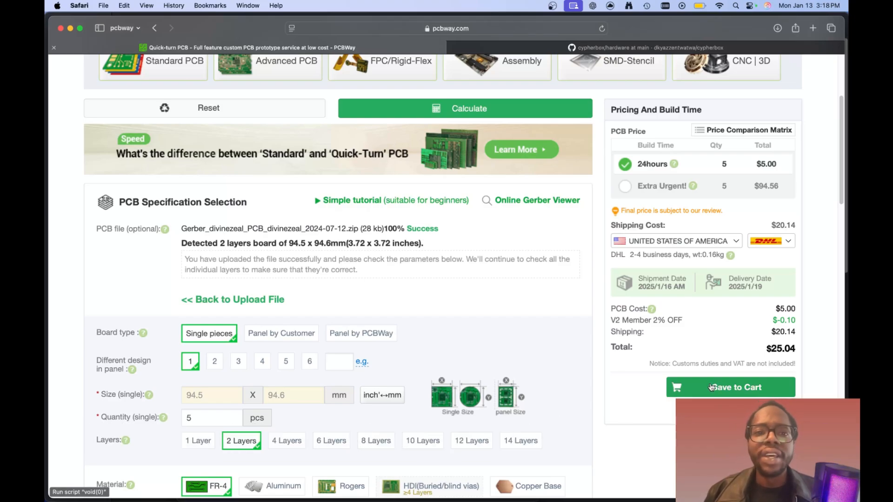
Step: Save the order to the cart, agreeing to the Special Notes, and review the $4.90 total
{"action": "left_click", "coordinate": [734, 387]}
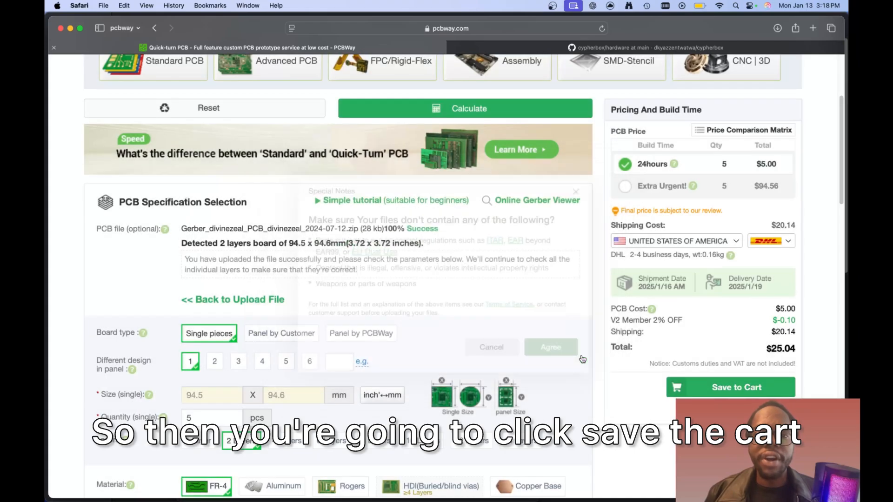
{"action": "left_click", "coordinate": [730, 386]}
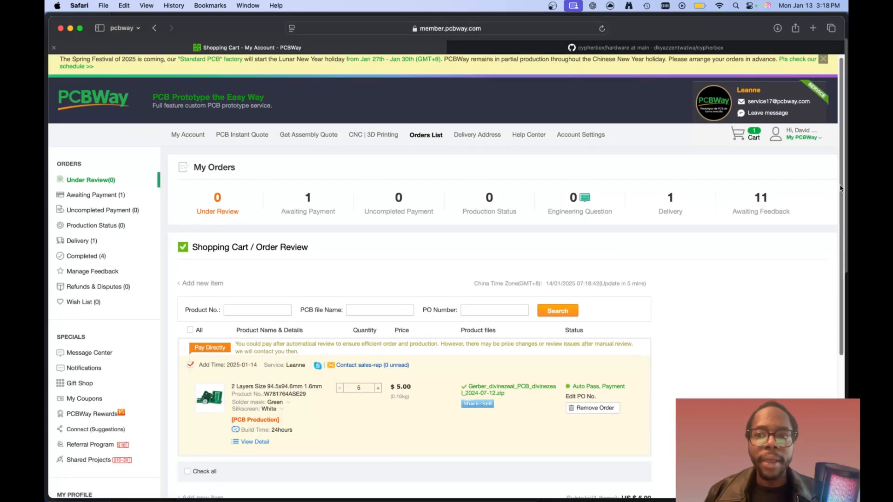
{"action": "scroll", "scroll_direction": "down", "scroll_amount": 3}
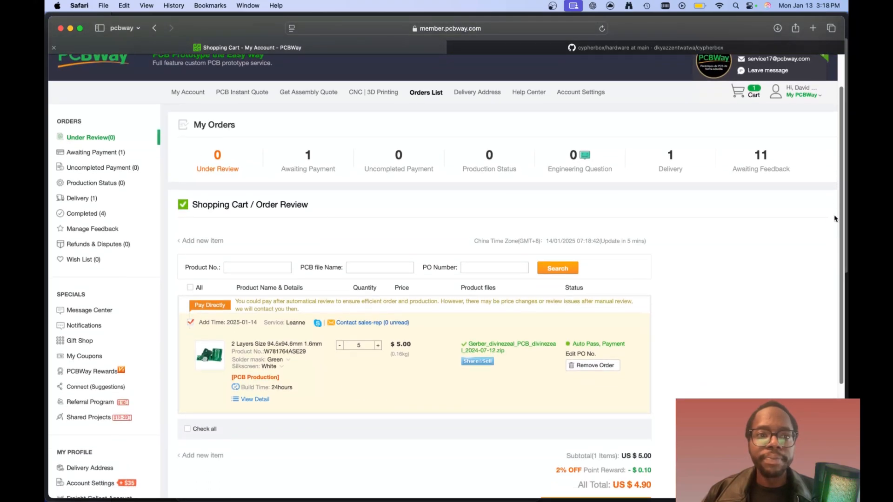
{"action": "scroll", "scroll_direction": "down", "scroll_amount": 3}
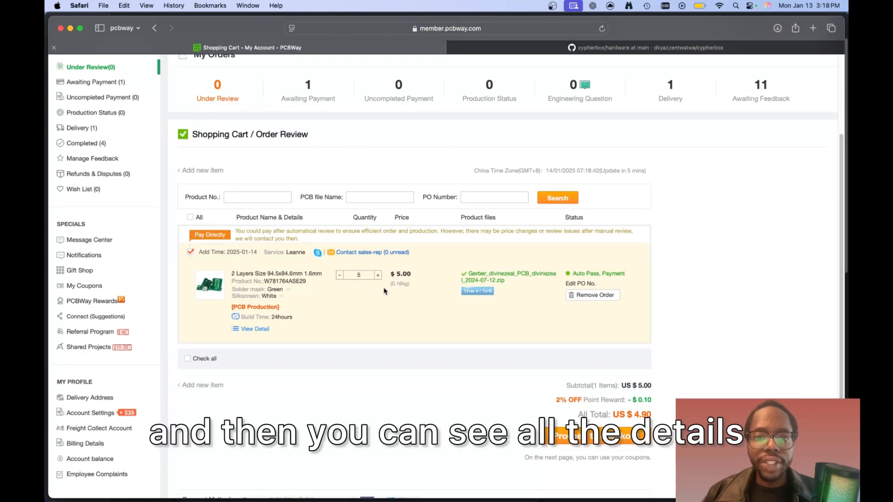
{"action": "mouse_move", "coordinate": [267, 326]}
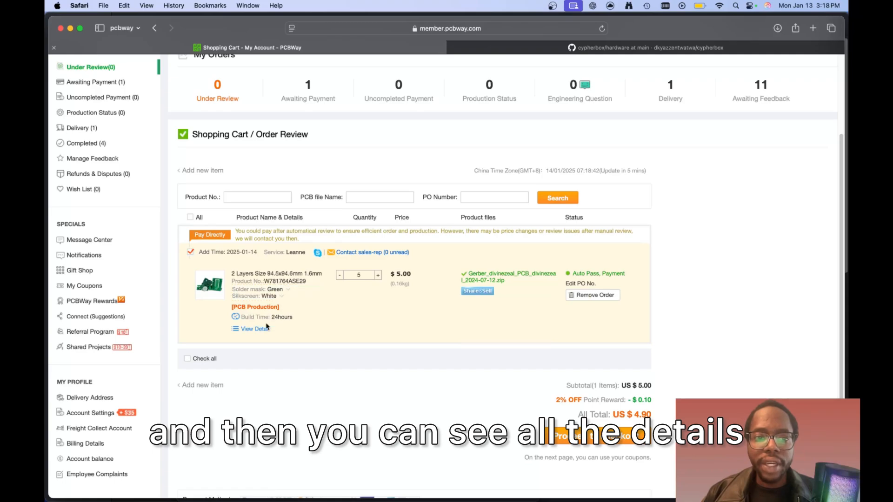
{"action": "left_click", "coordinate": [252, 328]}
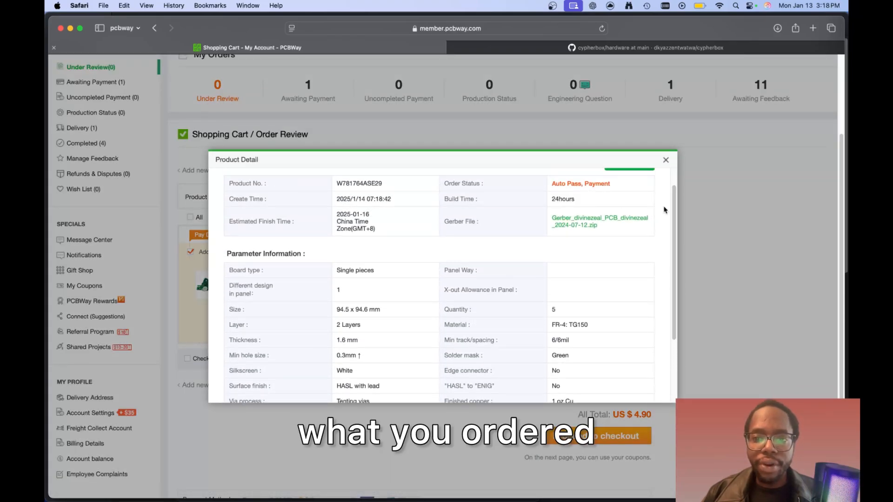
{"action": "left_click", "coordinate": [664, 160]}
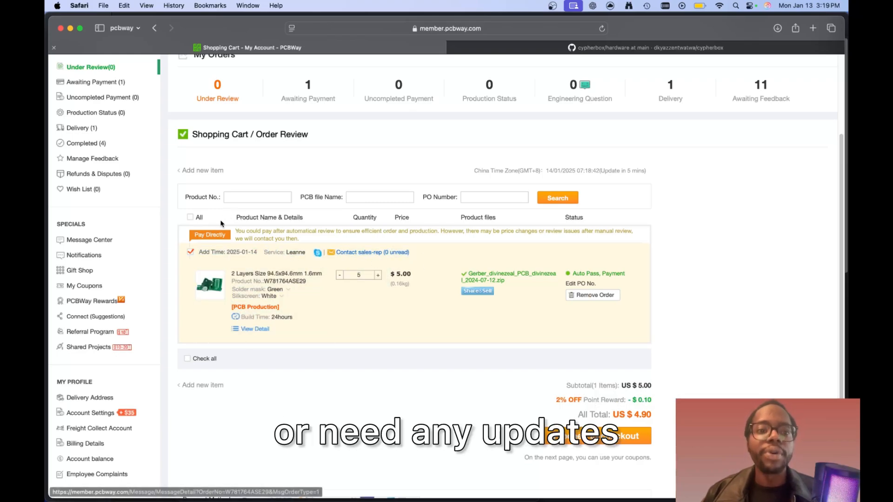
{"action": "mouse_move", "coordinate": [594, 315]}
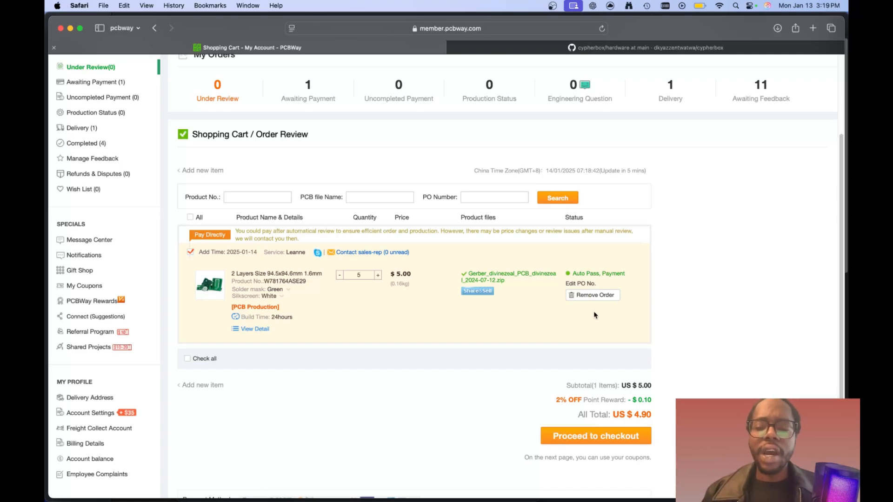
{"action": "mouse_move", "coordinate": [469, 328]}
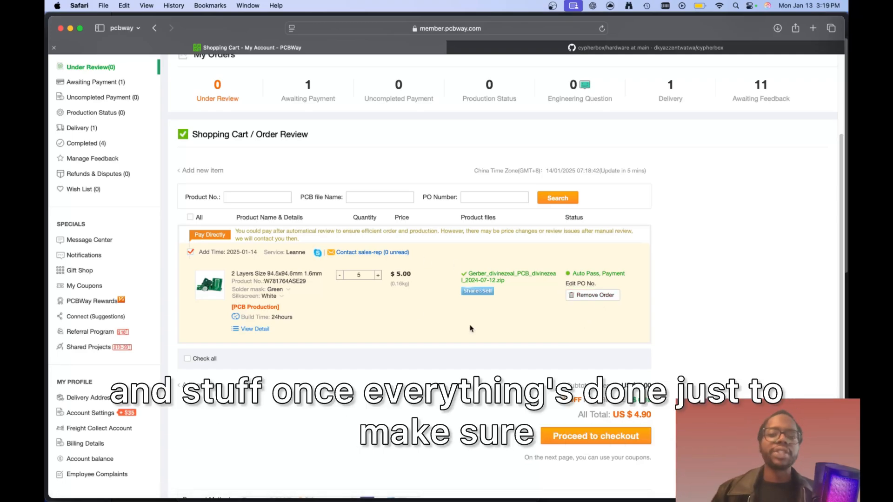